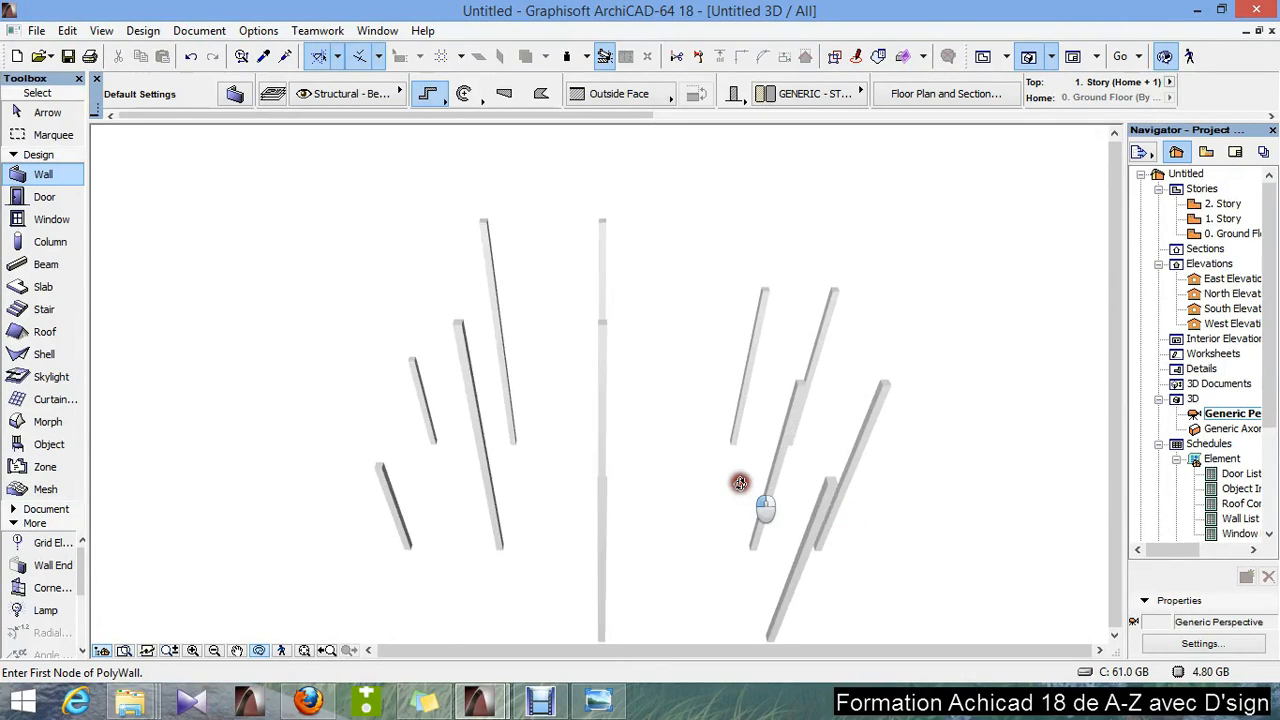
- Switch from the 3D window of the columns to the ground floor plan via Go to > Floor Plan
{"action": "left_click_drag", "start_coordinate": [740, 482], "coordinate": [728, 448]}
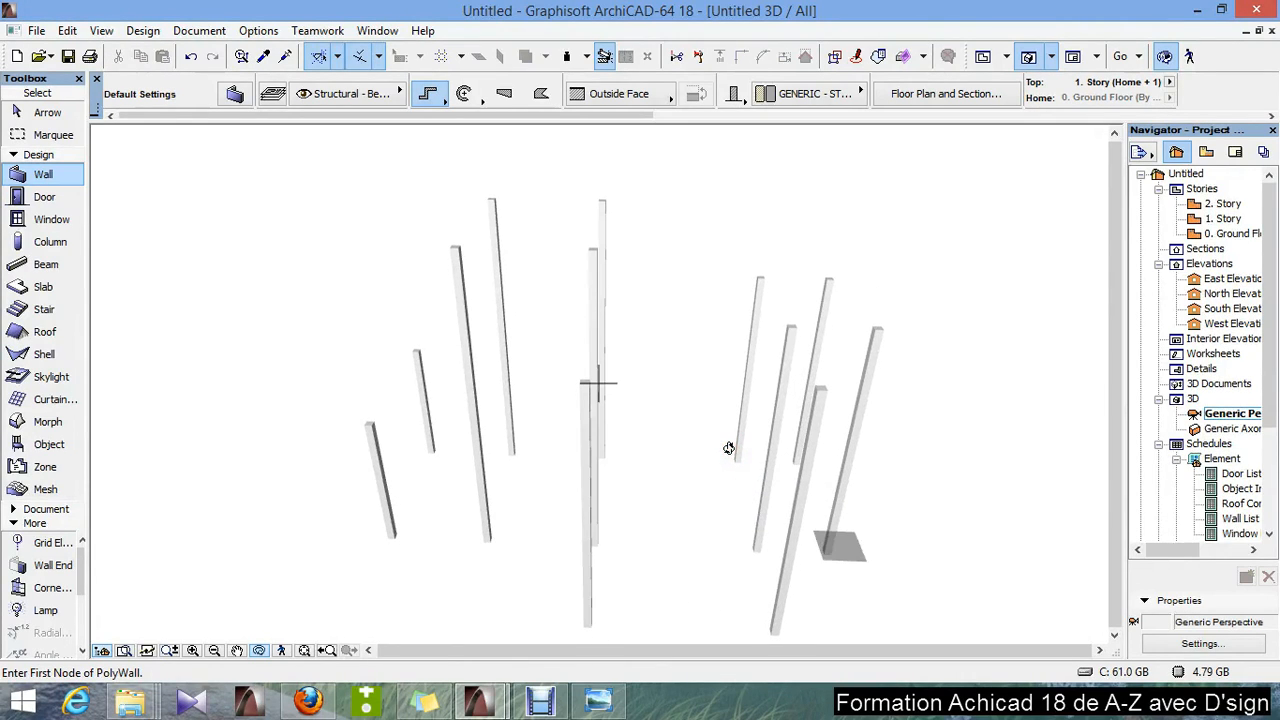
{"action": "right_click", "coordinate": [730, 448]}
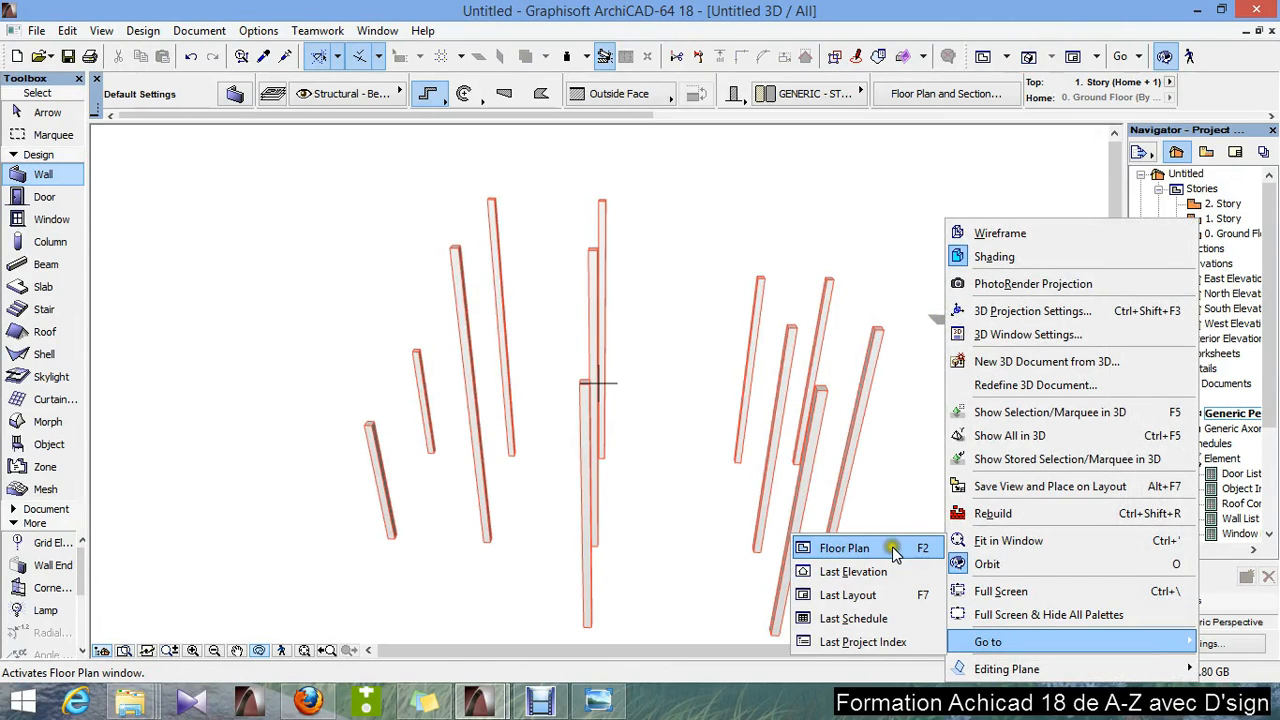
{"action": "mouse_move", "coordinate": [924, 556]}
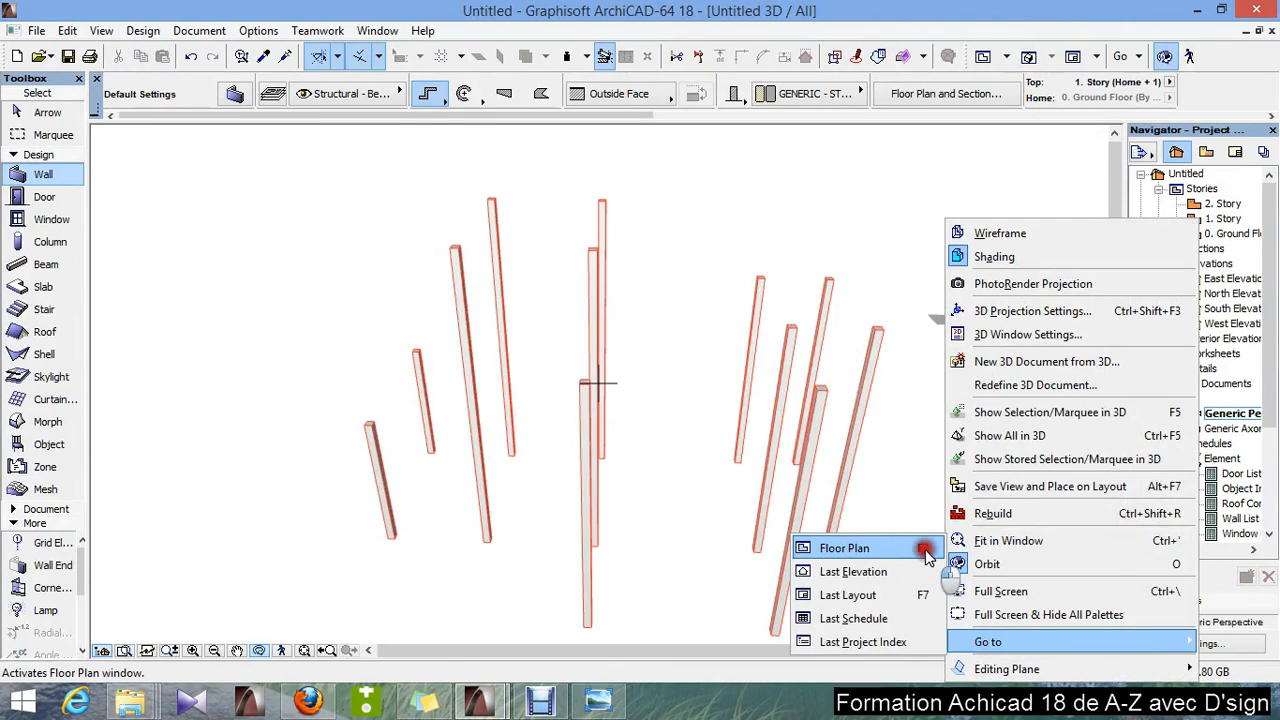
{"action": "left_click", "coordinate": [844, 548]}
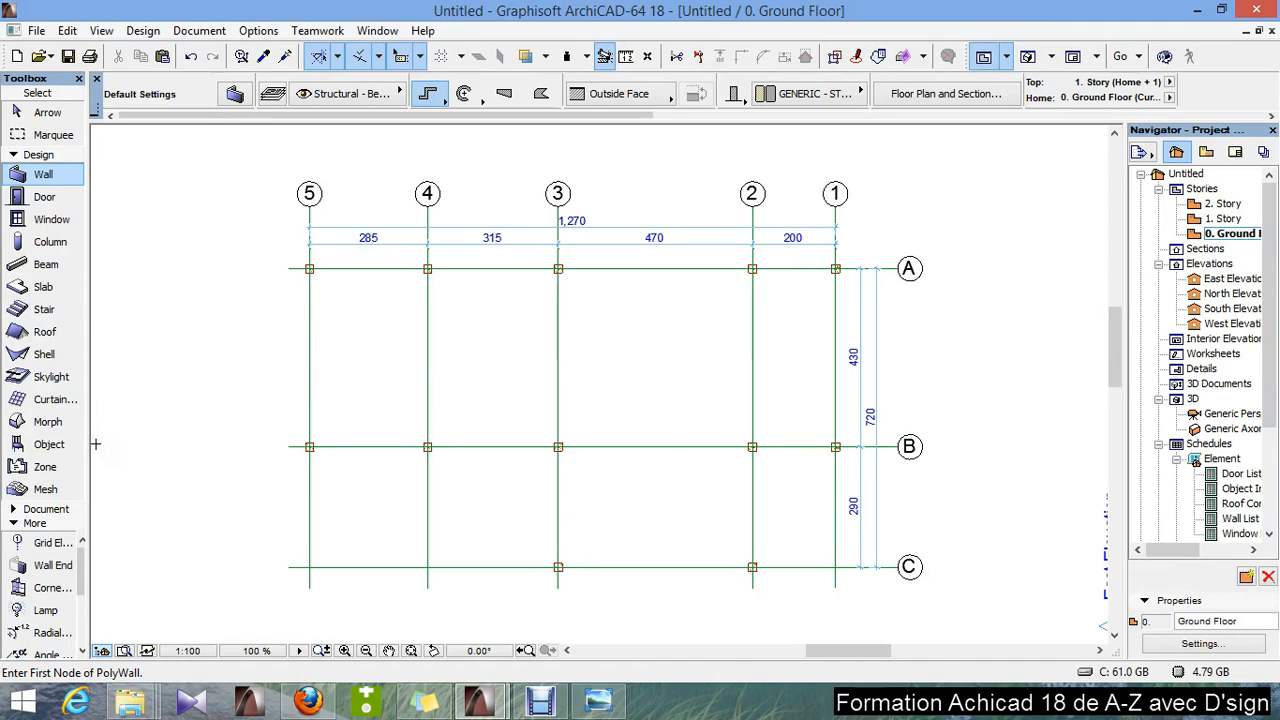
{"action": "mouse_move", "coordinate": [44, 468]}
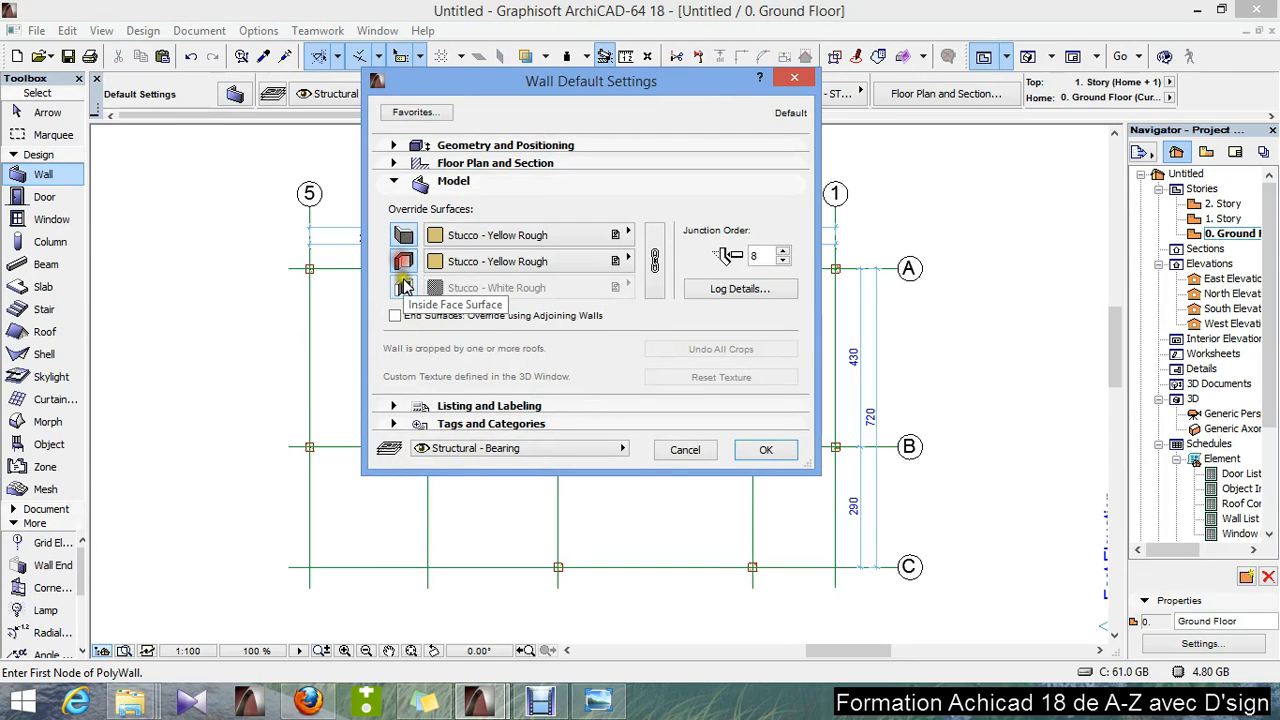
{"action": "mouse_move", "coordinate": [628, 234]}
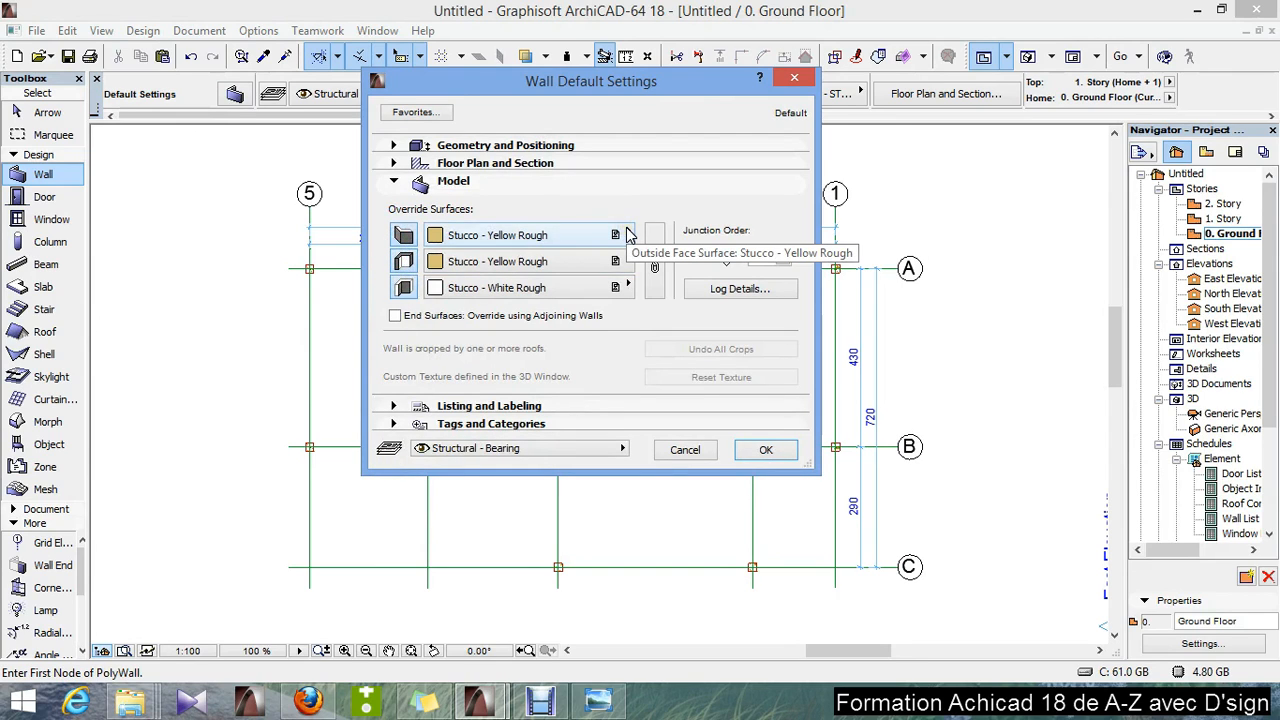
- Set the wall default surface override to Stucco - White Rough on all faces and confirm
{"action": "left_click", "coordinate": [616, 234]}
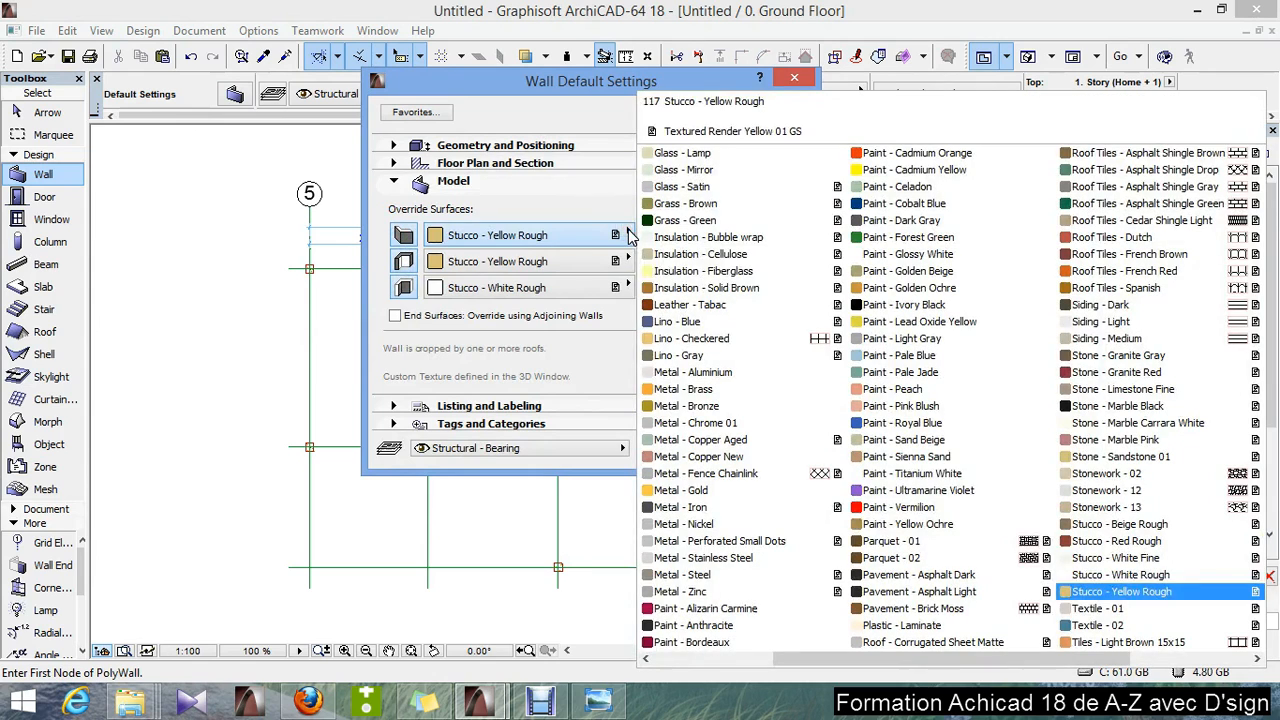
{"action": "left_click", "coordinate": [1120, 574]}
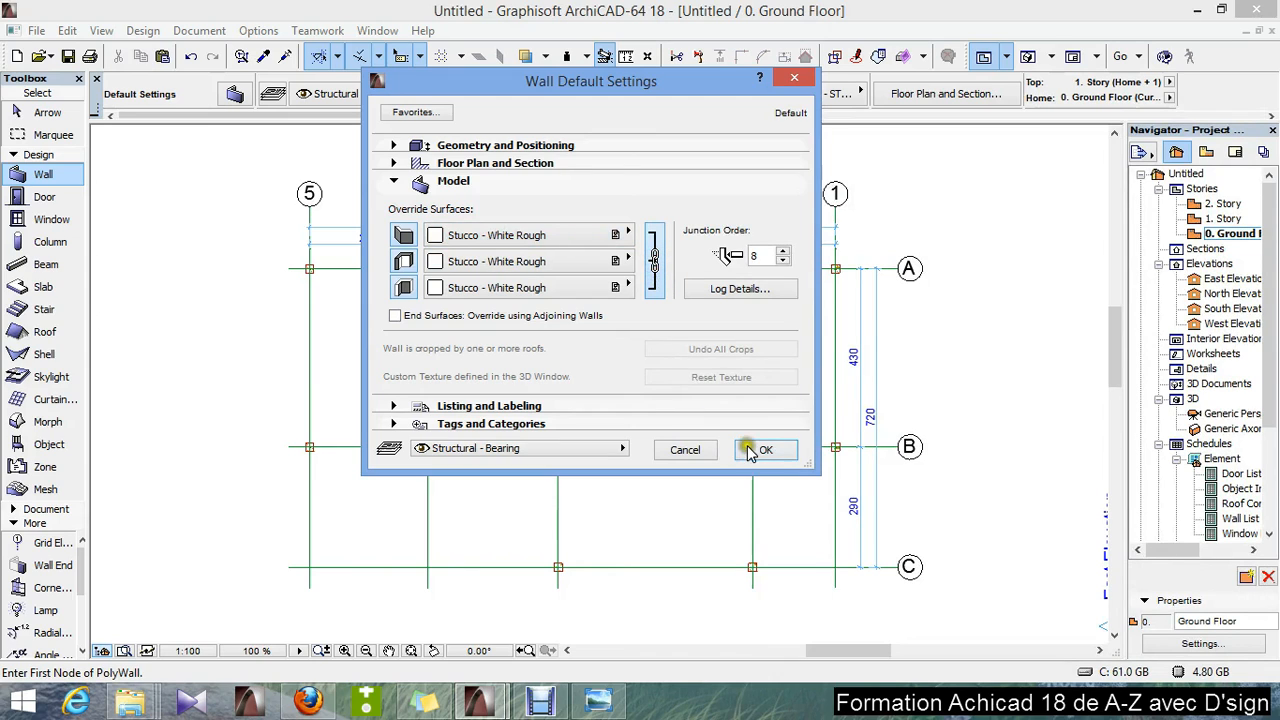
{"action": "left_click", "coordinate": [766, 448]}
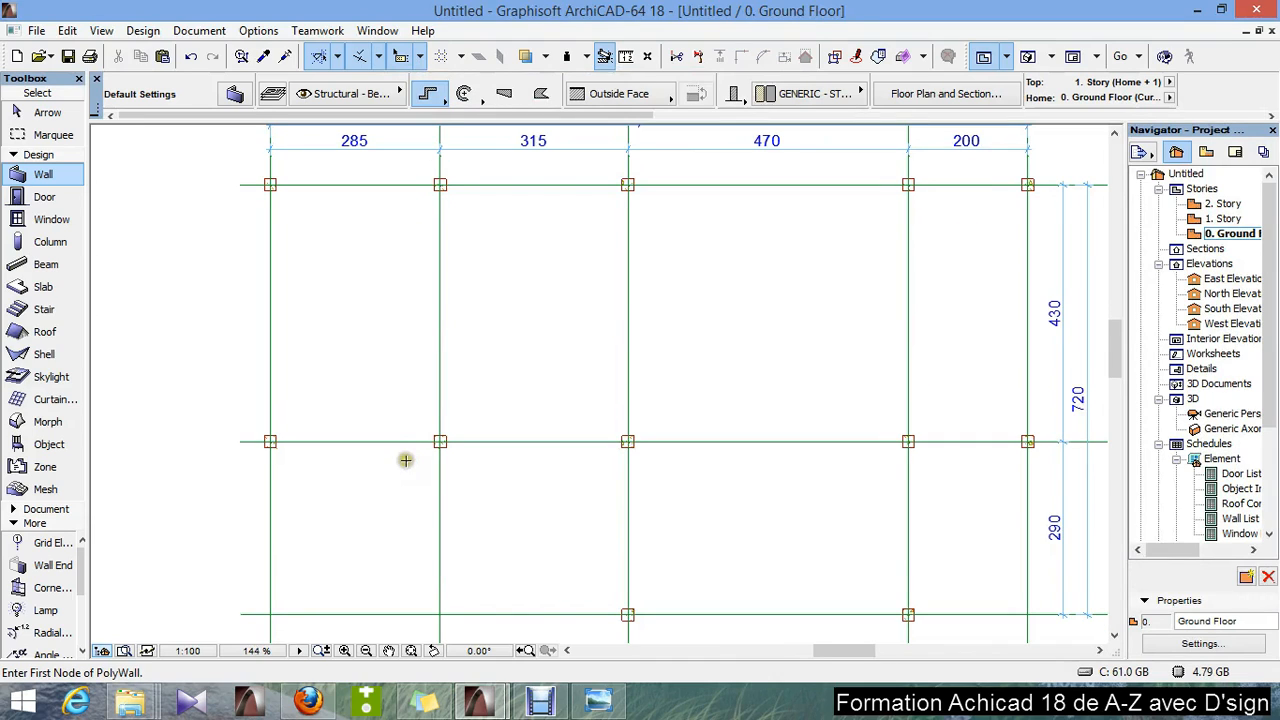
- Draw a closed polywall through the perimeter column intersections, closing at grid line 5 on axis A
{"action": "scroll", "scroll_direction": "up", "scroll_amount": 3}
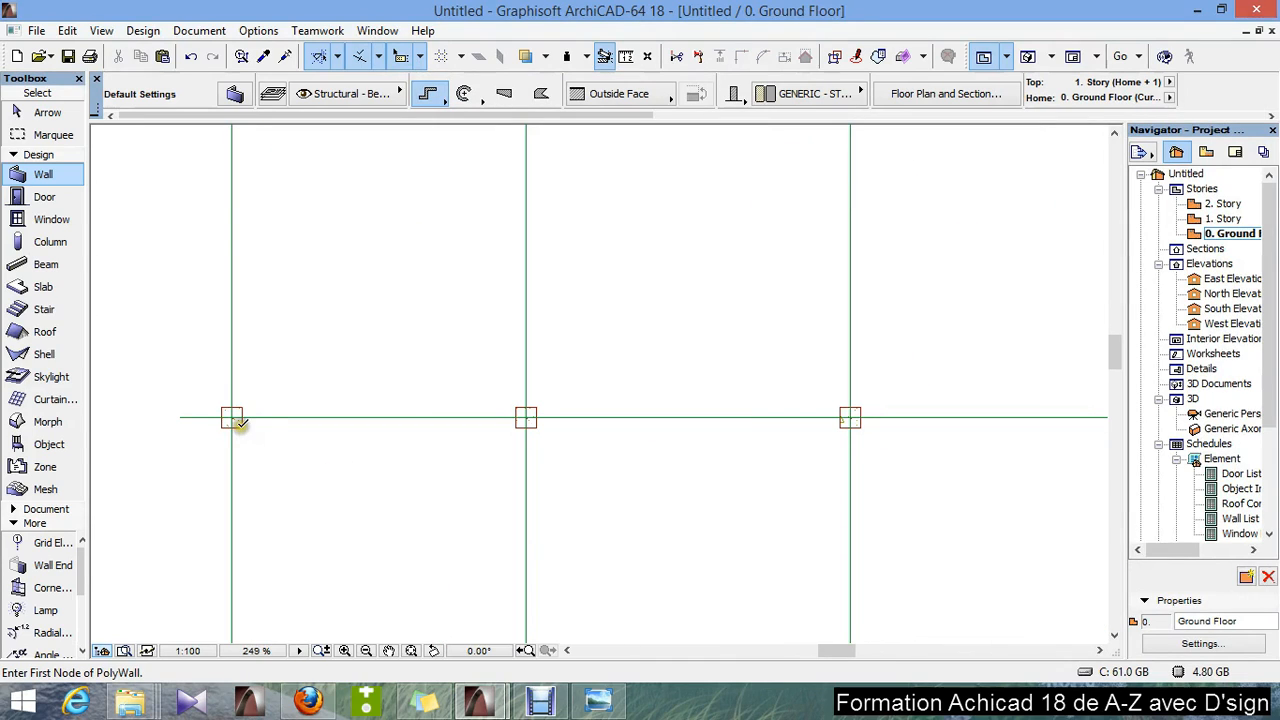
{"action": "left_click", "coordinate": [232, 418]}
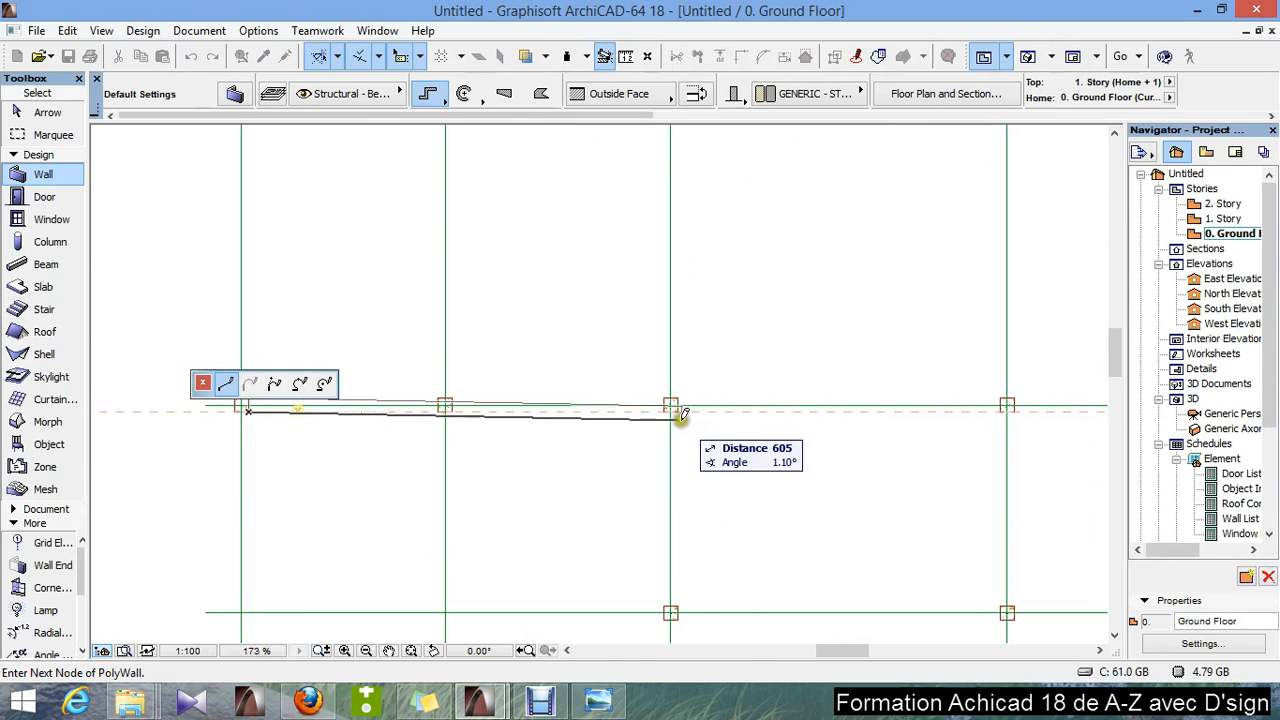
{"action": "left_click", "coordinate": [672, 404]}
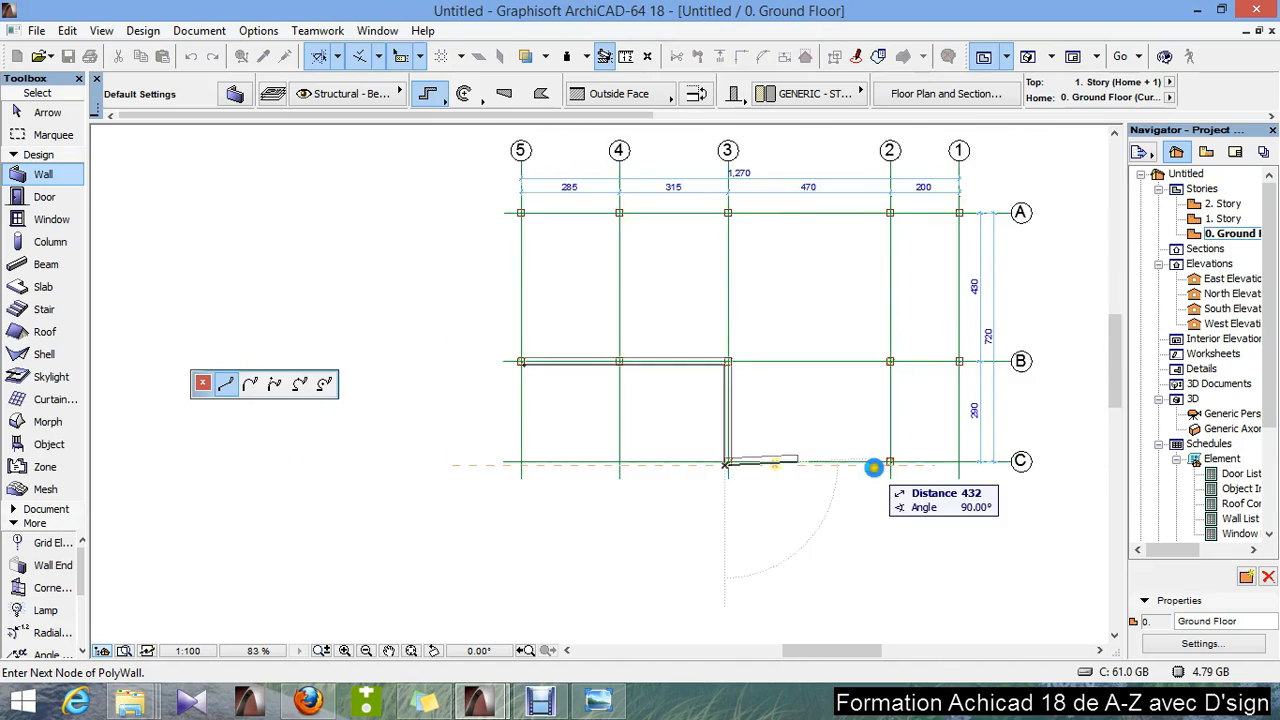
{"action": "scroll", "scroll_direction": "up", "scroll_amount": 3}
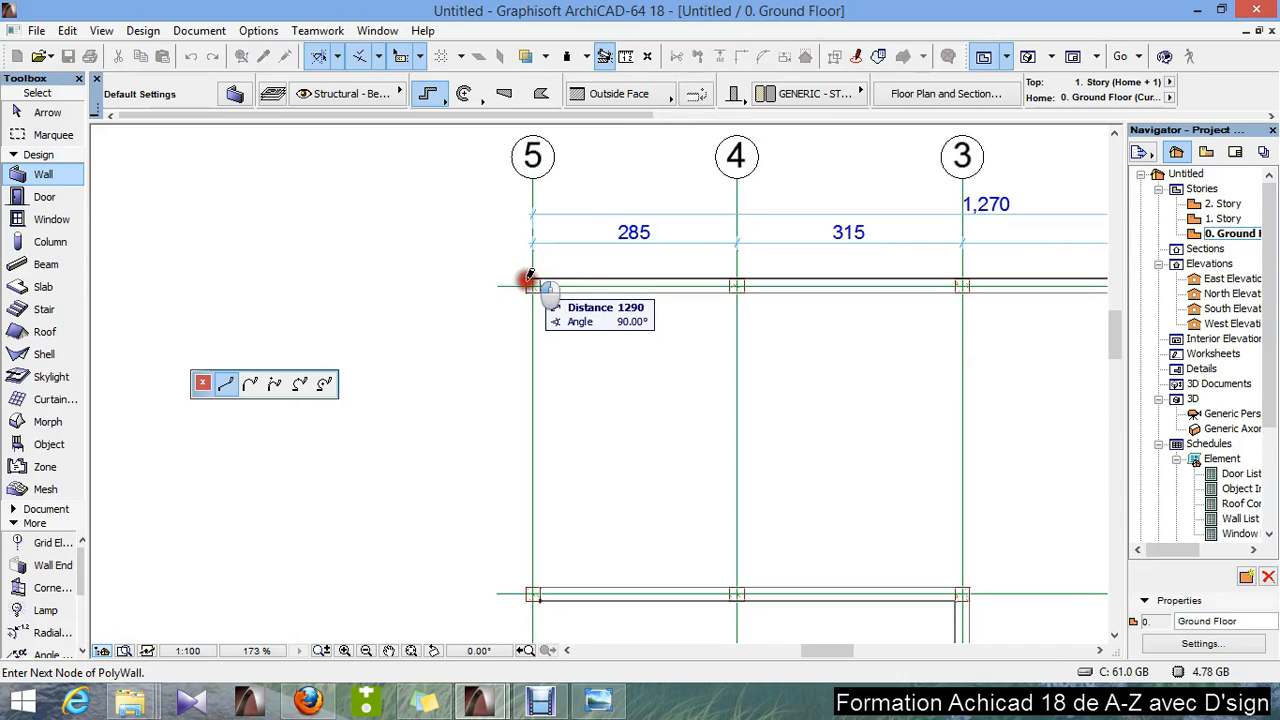
{"action": "left_click", "coordinate": [524, 592]}
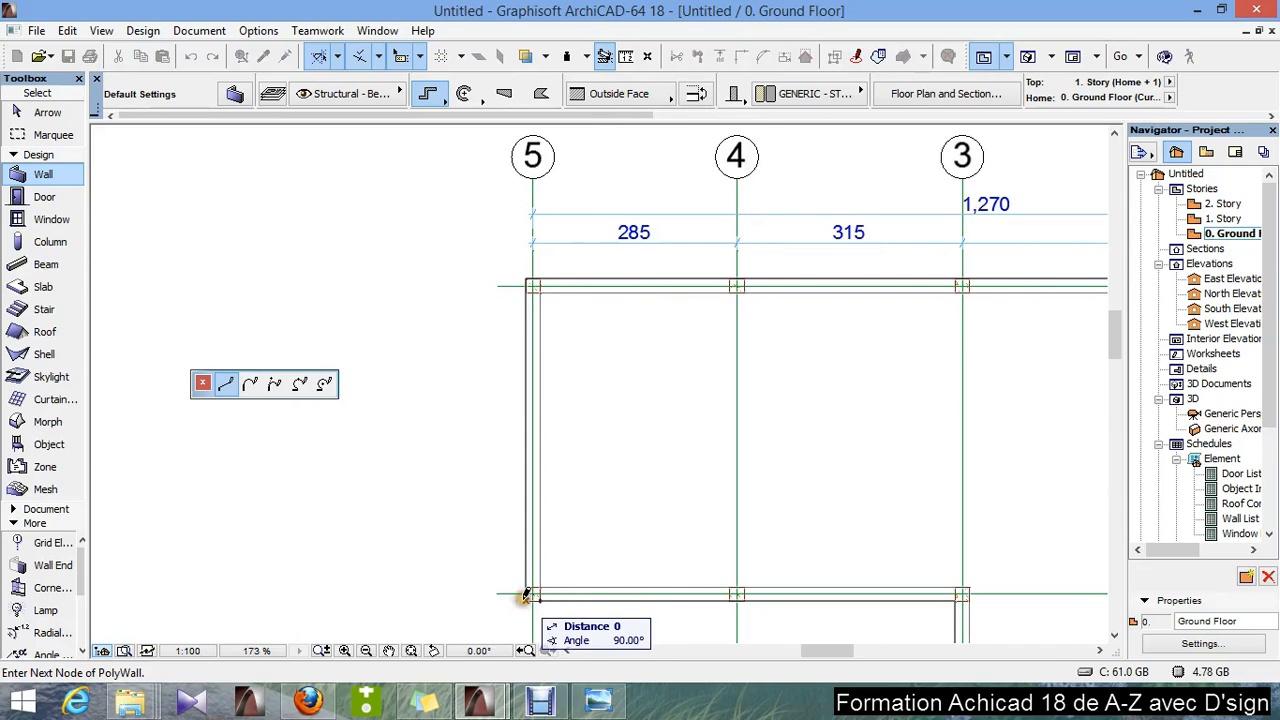
{"action": "left_click", "coordinate": [524, 596]}
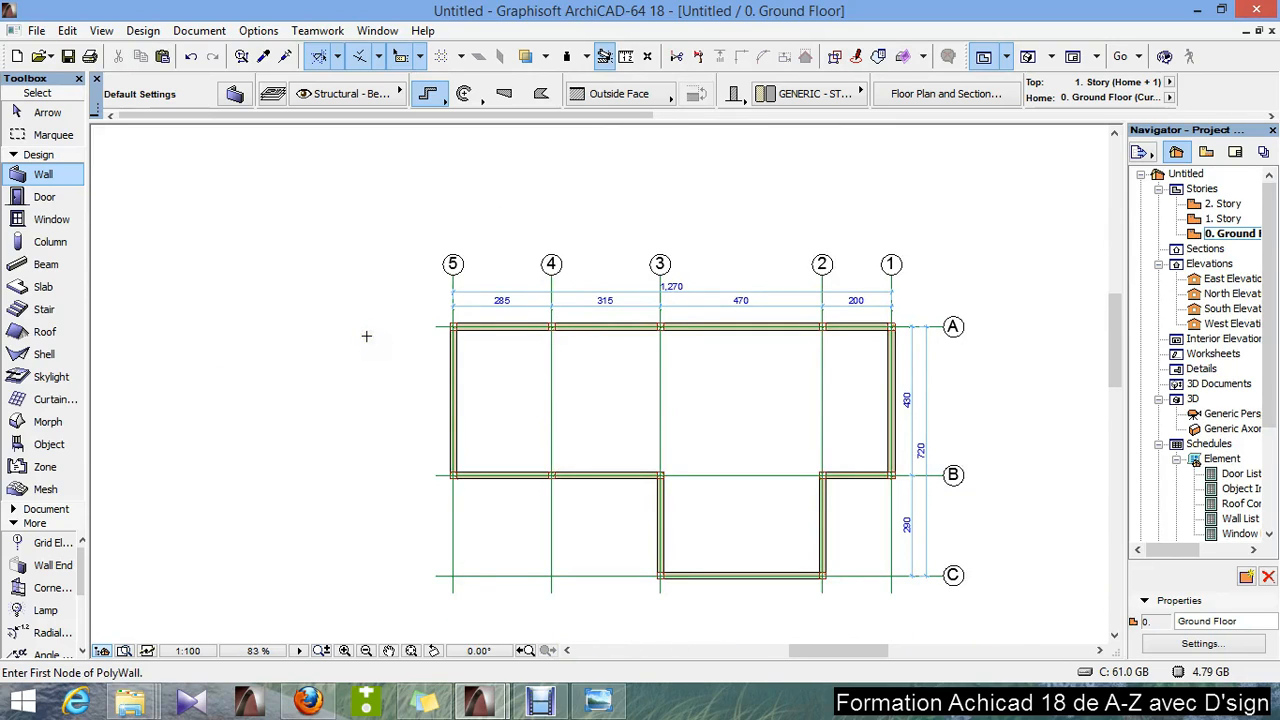
{"action": "mouse_move", "coordinate": [762, 370]}
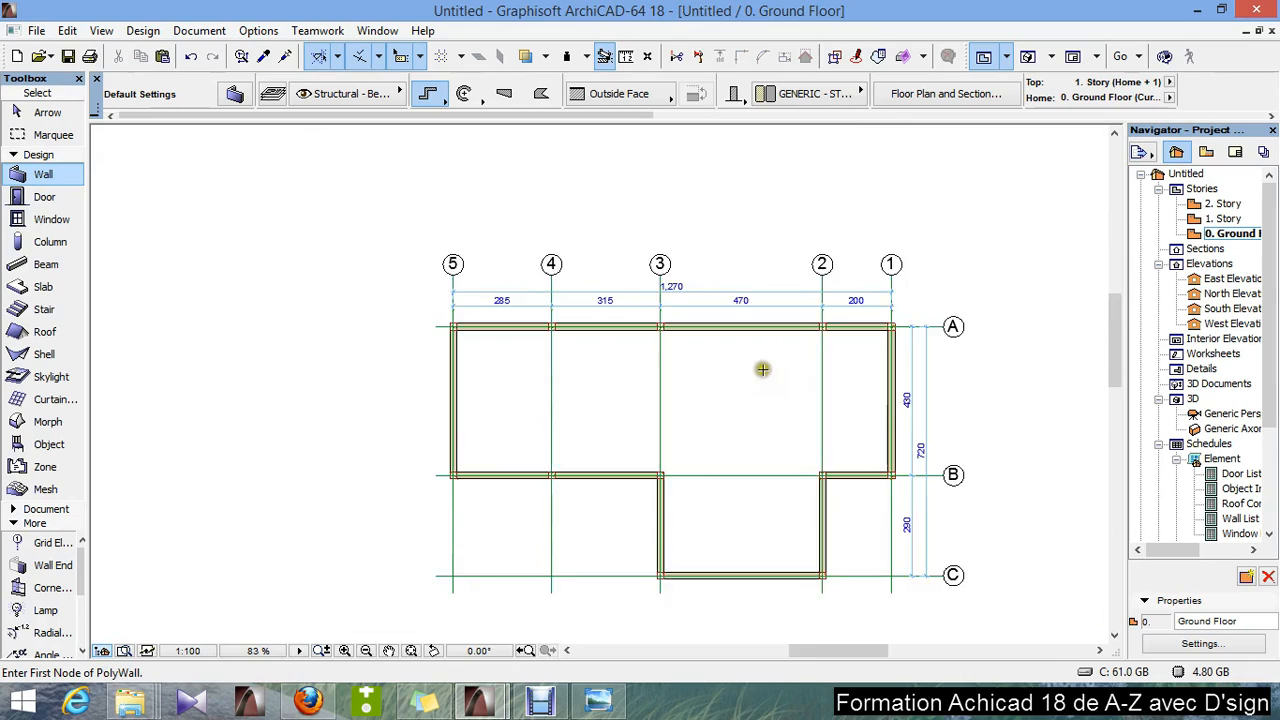
- Finish the closed ground-floor wall outline, stepping down to axis C between lines 3 and 2
{"action": "left_click", "coordinate": [344, 652]}
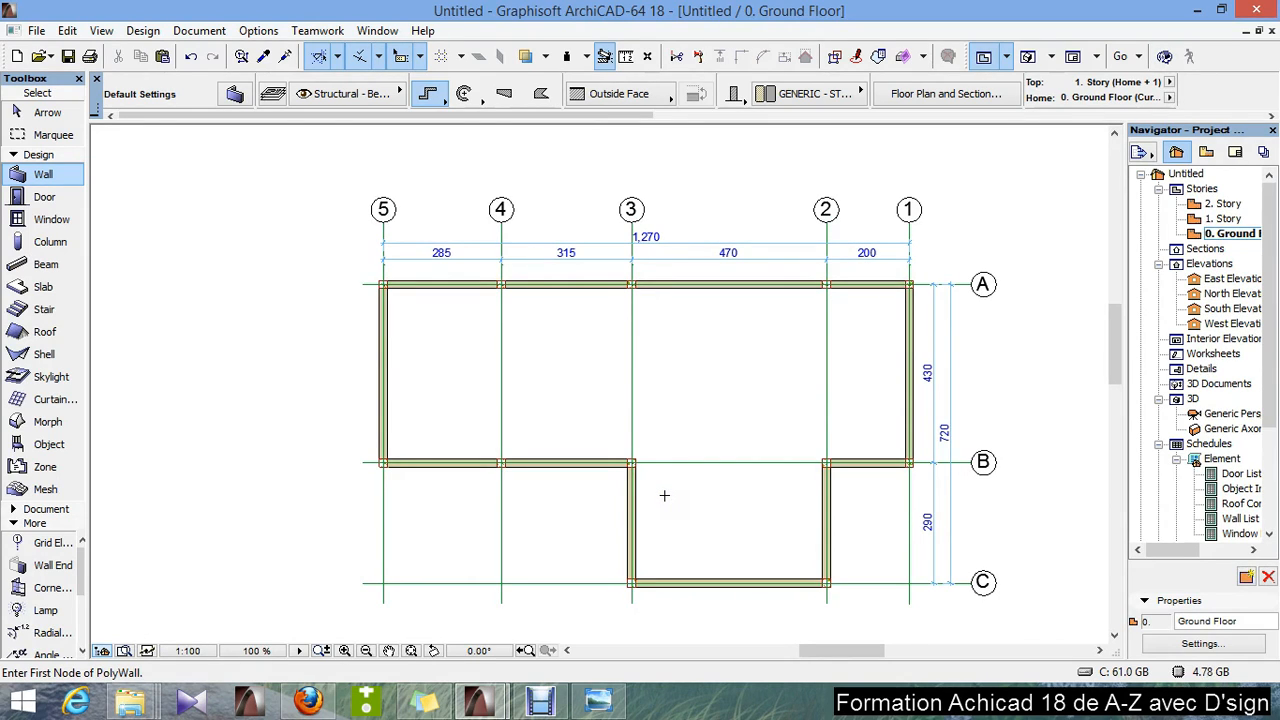
{"action": "mouse_move", "coordinate": [684, 500]}
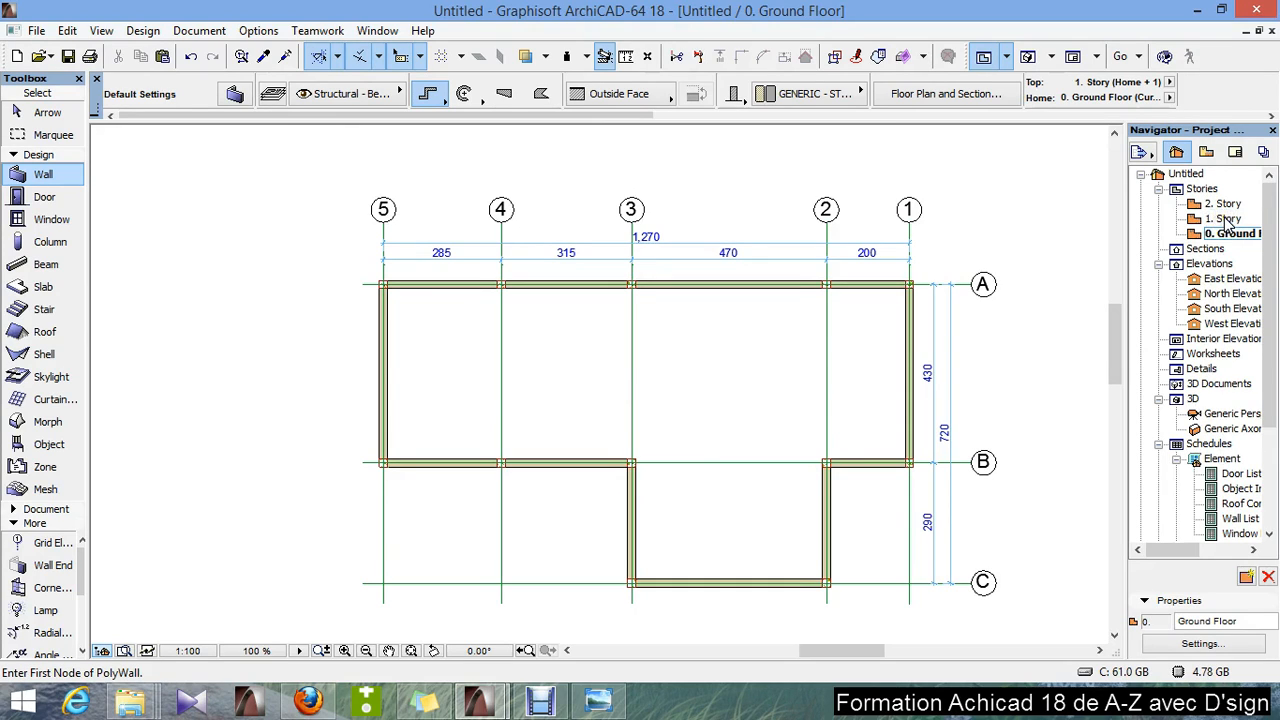
- Go to 1. Story and trace the T-shaped polywall corners along the column grid points
{"action": "double_click", "coordinate": [1218, 218]}
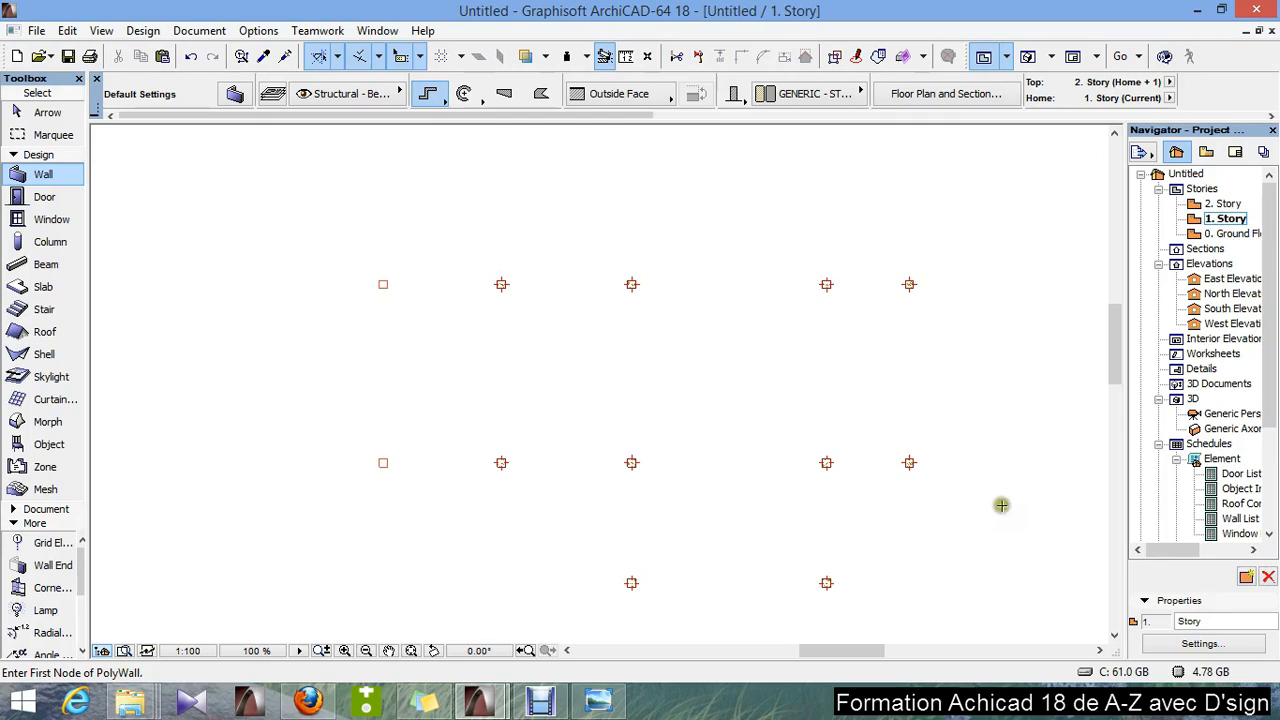
{"action": "mouse_move", "coordinate": [984, 492]}
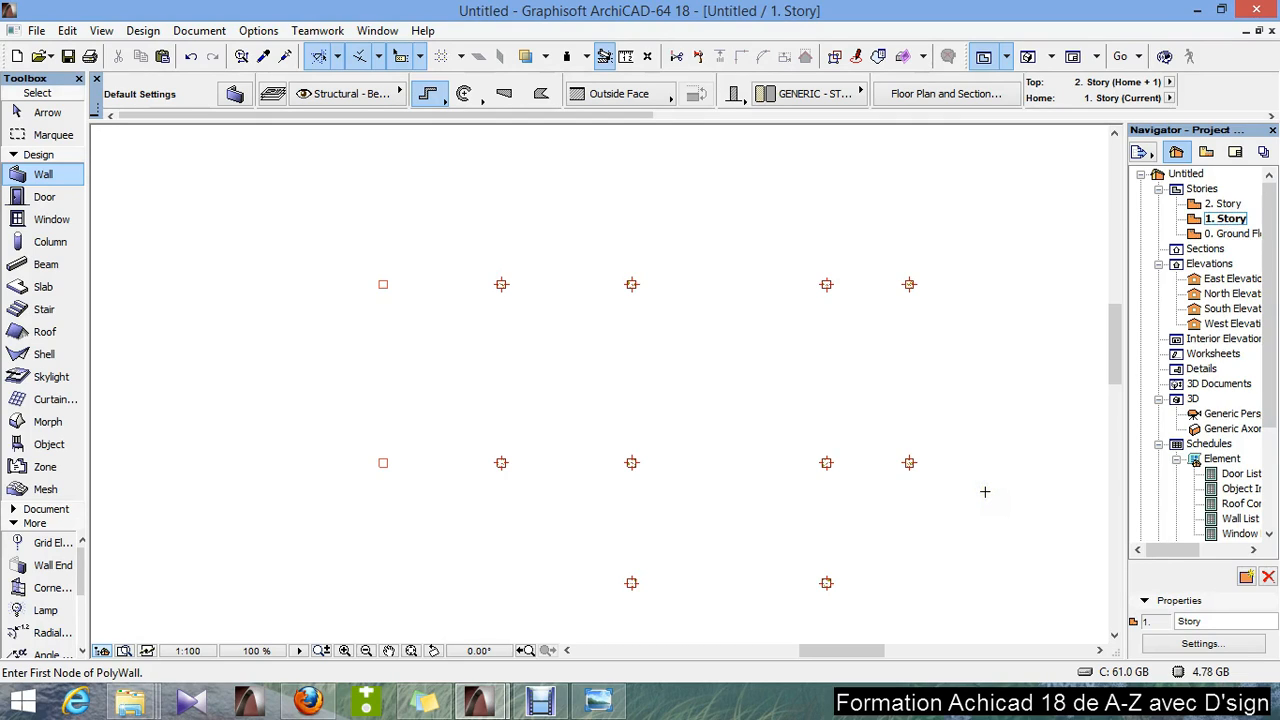
{"action": "mouse_move", "coordinate": [714, 390]}
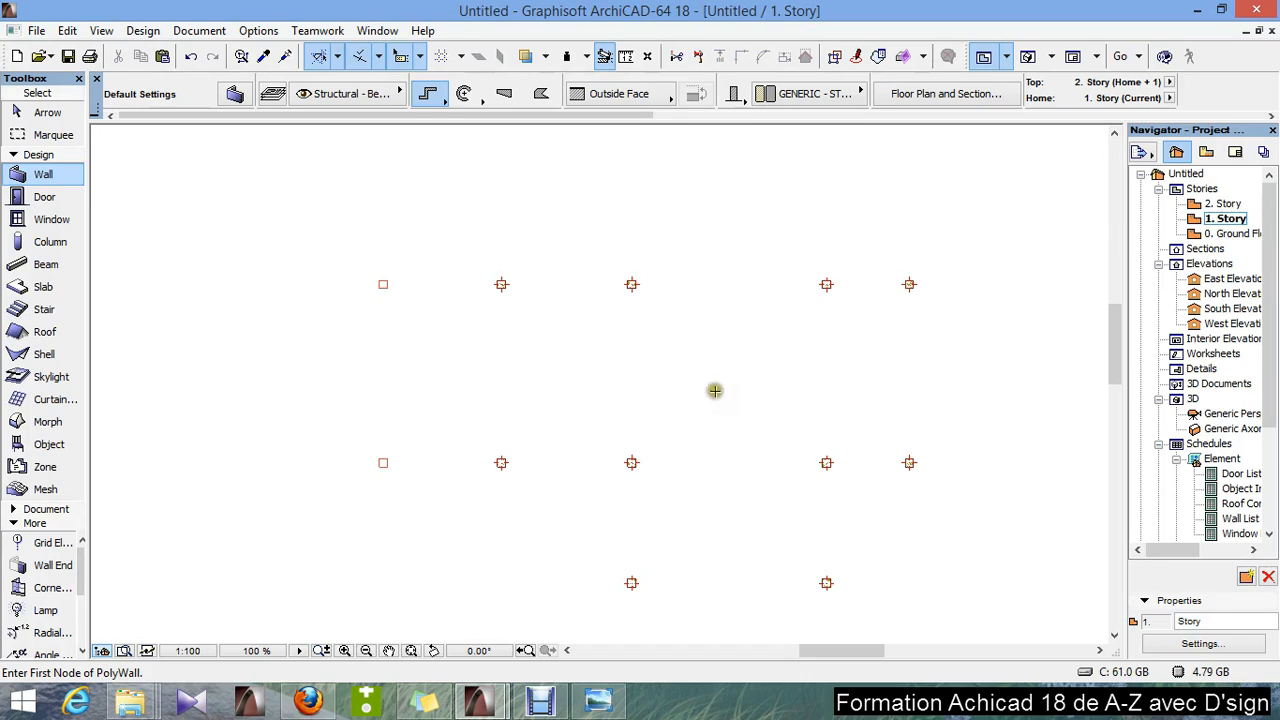
{"action": "mouse_move", "coordinate": [592, 328]}
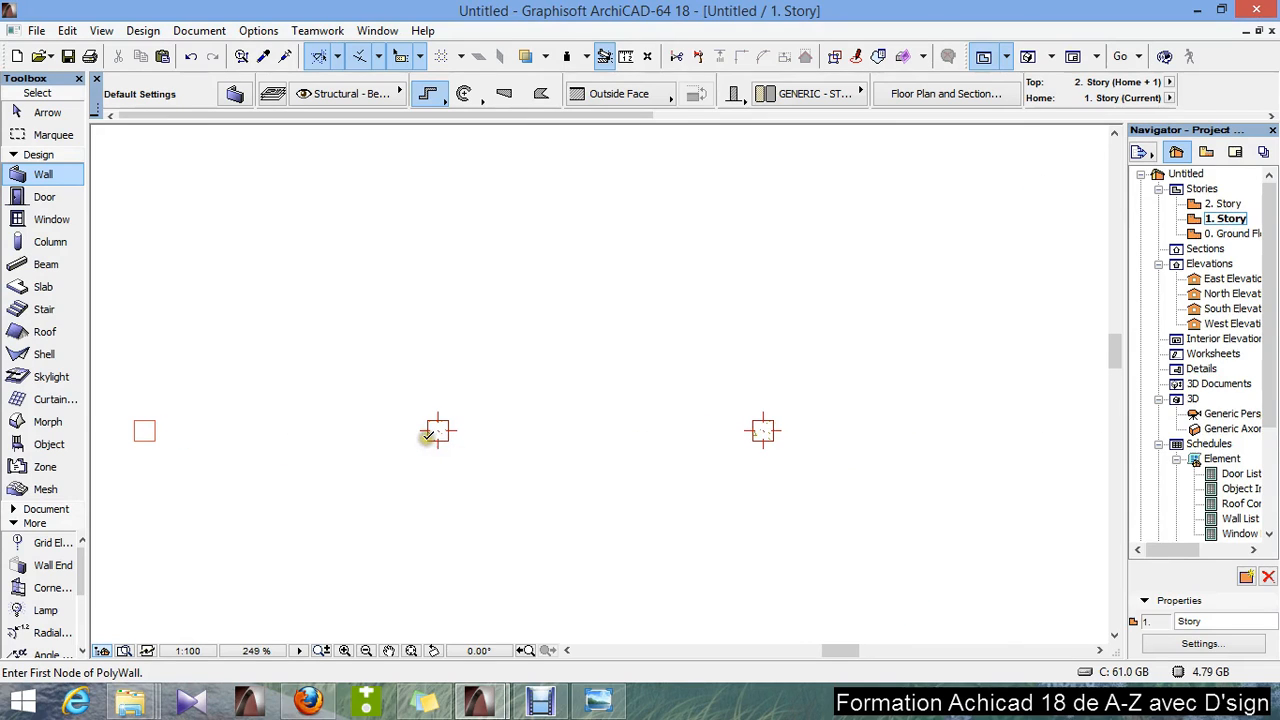
{"action": "left_click", "coordinate": [436, 432]}
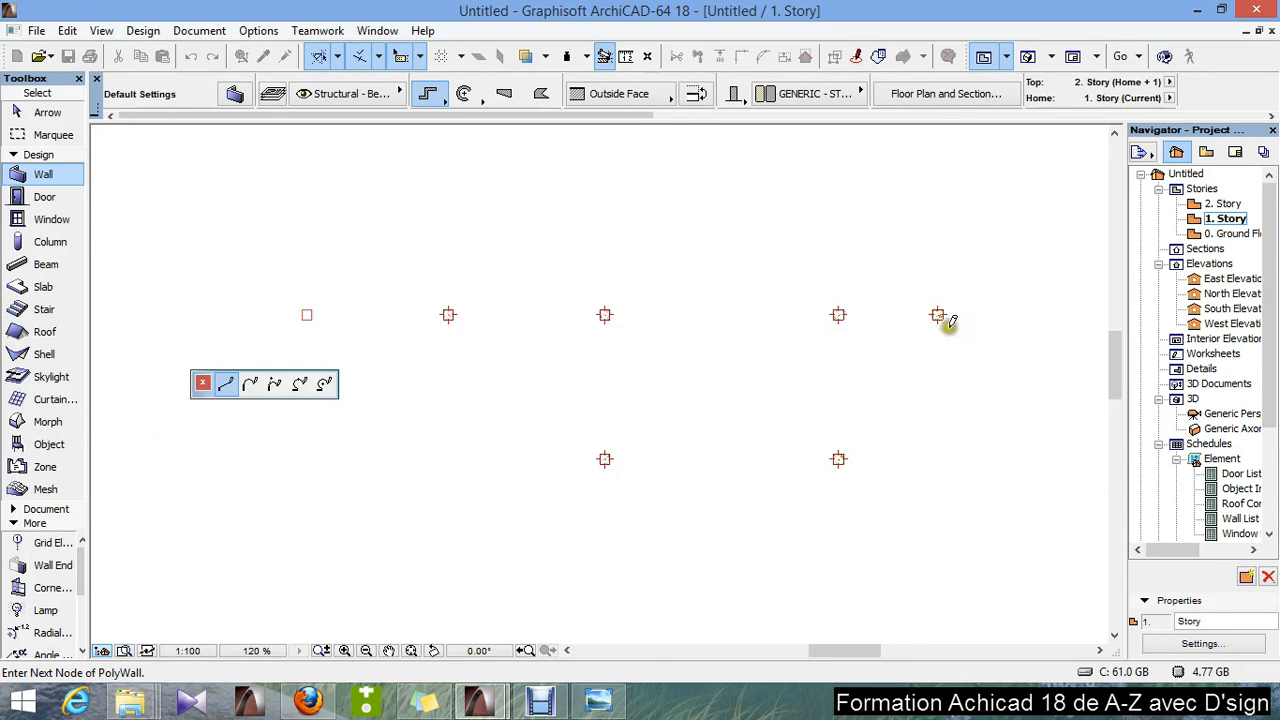
{"action": "left_click", "coordinate": [940, 304]}
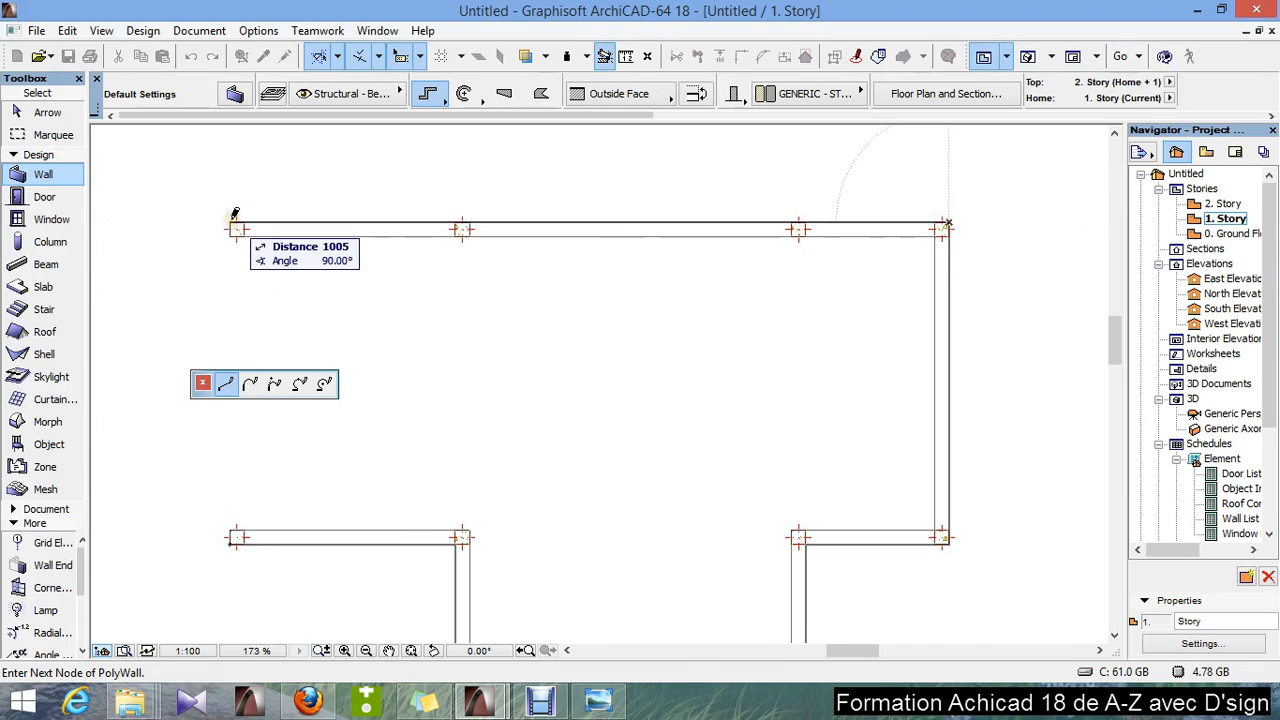
{"action": "left_click", "coordinate": [230, 540]}
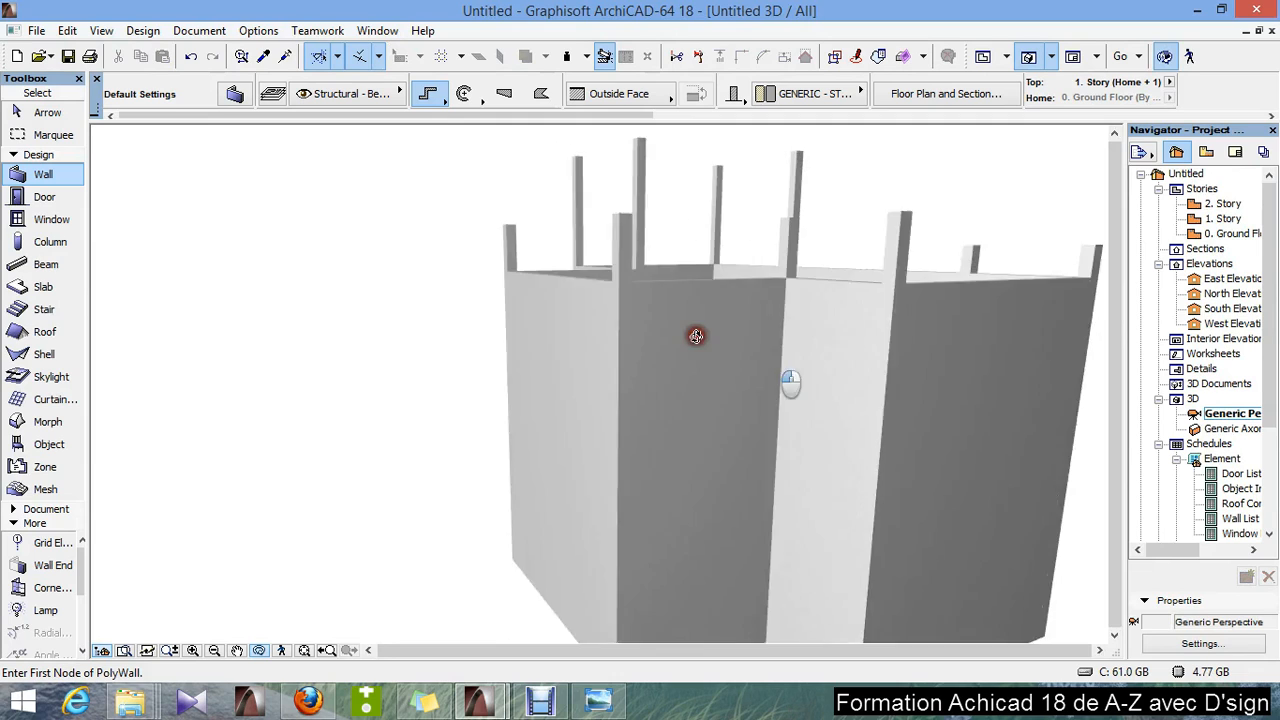
- Orbit the stacked white walls in 3D from above, then return to the 1. Story plan
{"action": "left_click_drag", "start_coordinate": [696, 336], "coordinate": [850, 374]}
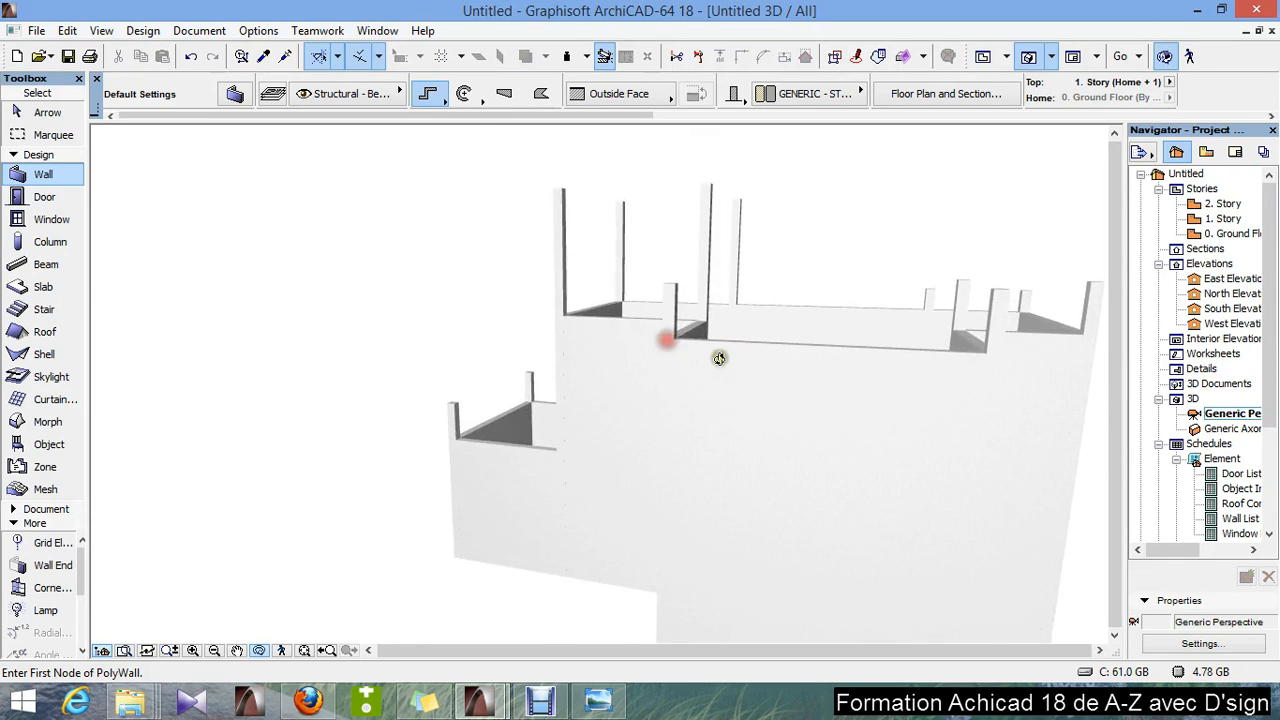
{"action": "double_click", "coordinate": [1224, 218]}
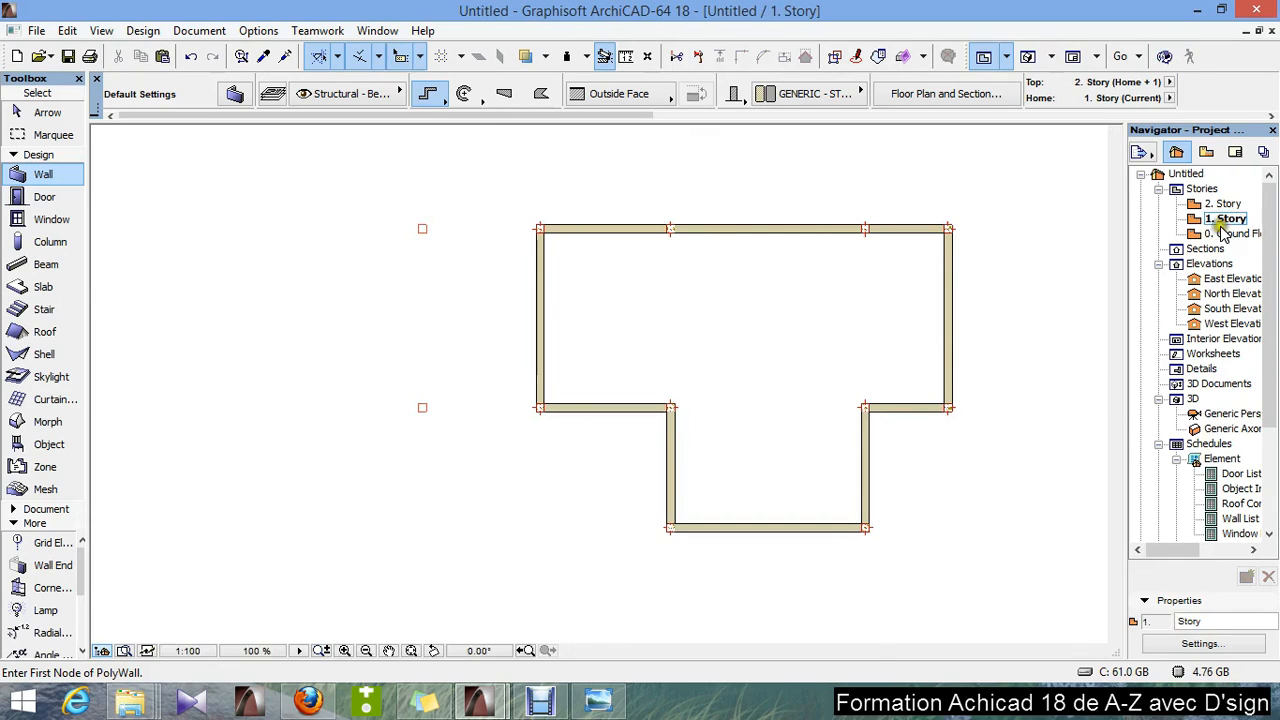
- Go to 2. Story and draw a closed rectangular polywall between four column grid points
{"action": "double_click", "coordinate": [1220, 204]}
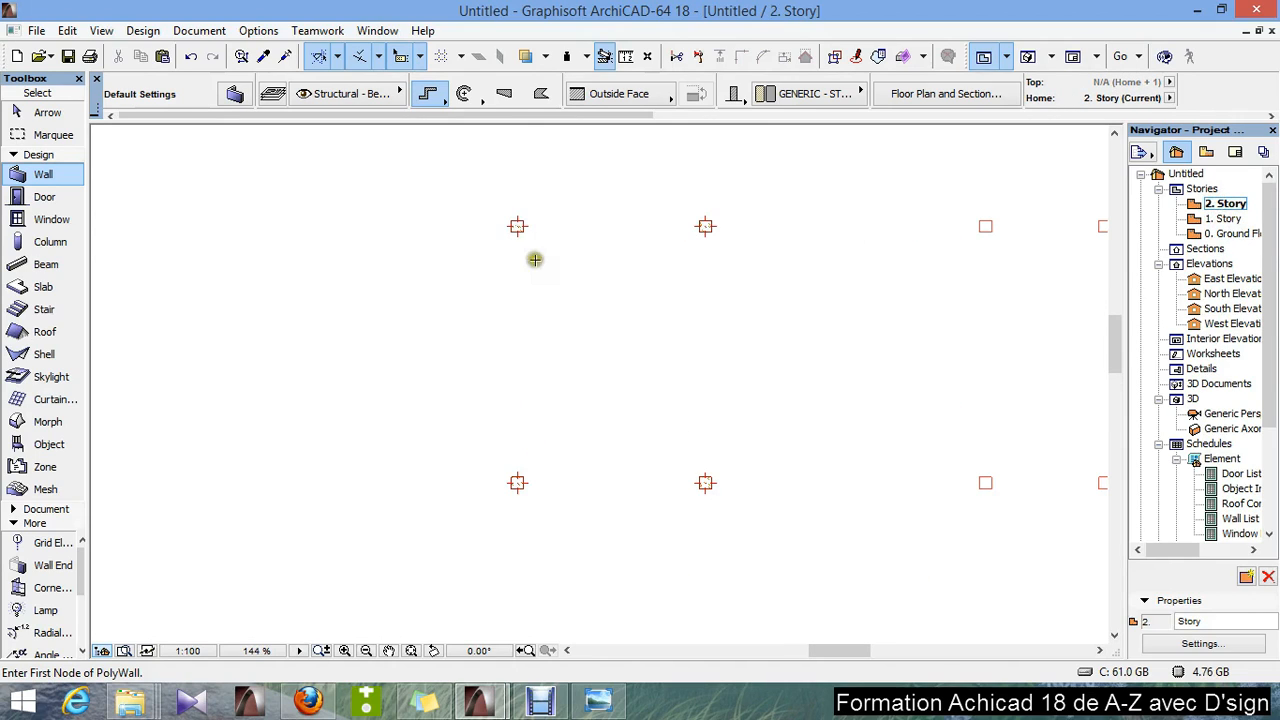
{"action": "mouse_move", "coordinate": [516, 224]}
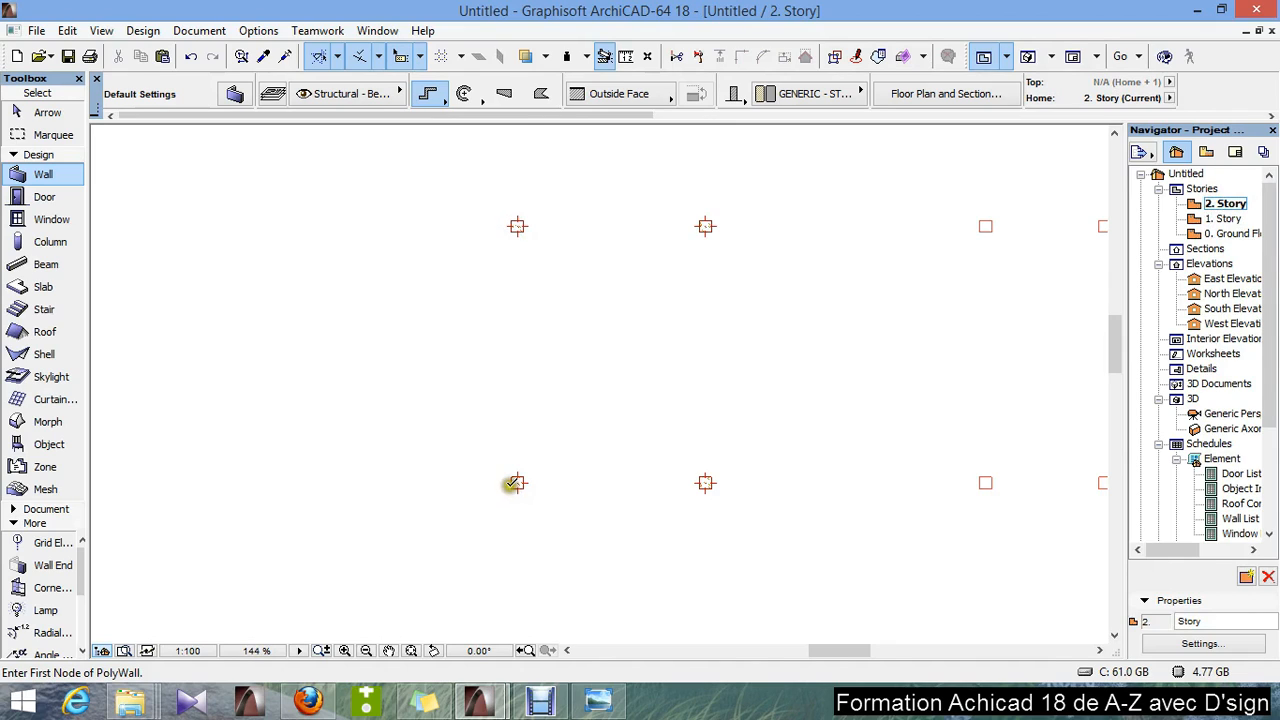
{"action": "left_click", "coordinate": [516, 484]}
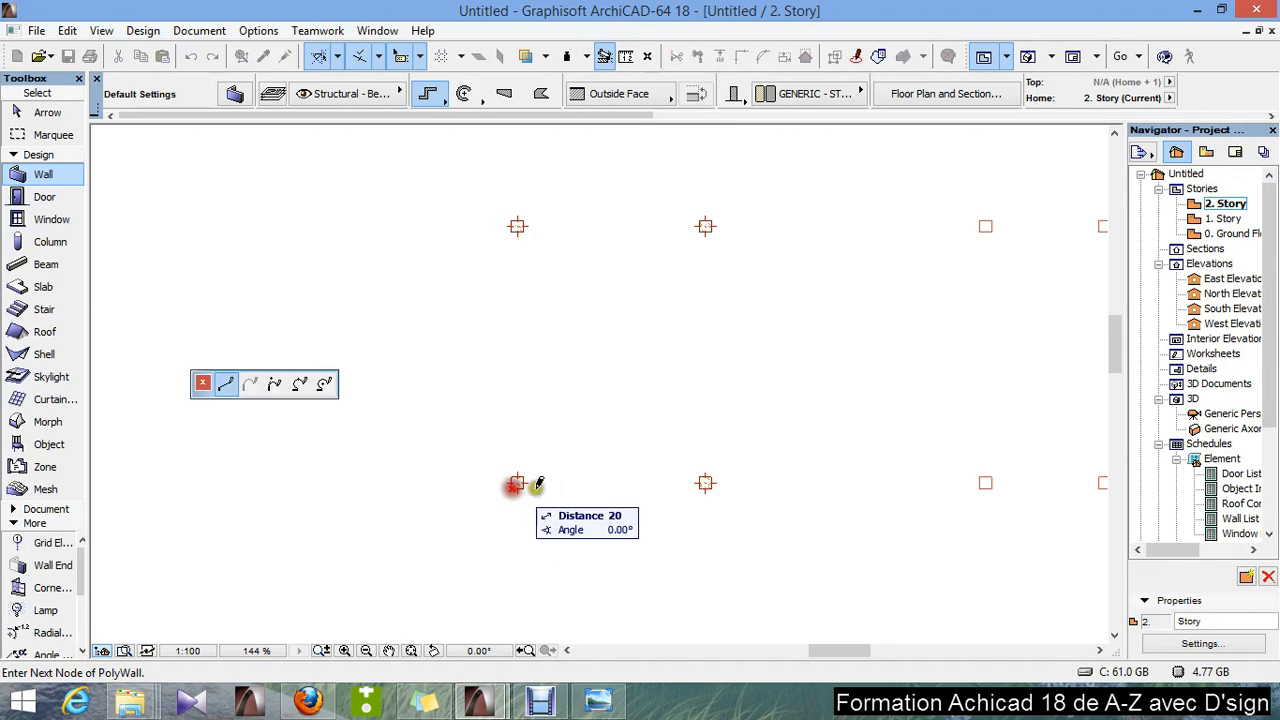
{"action": "left_click", "coordinate": [710, 486]}
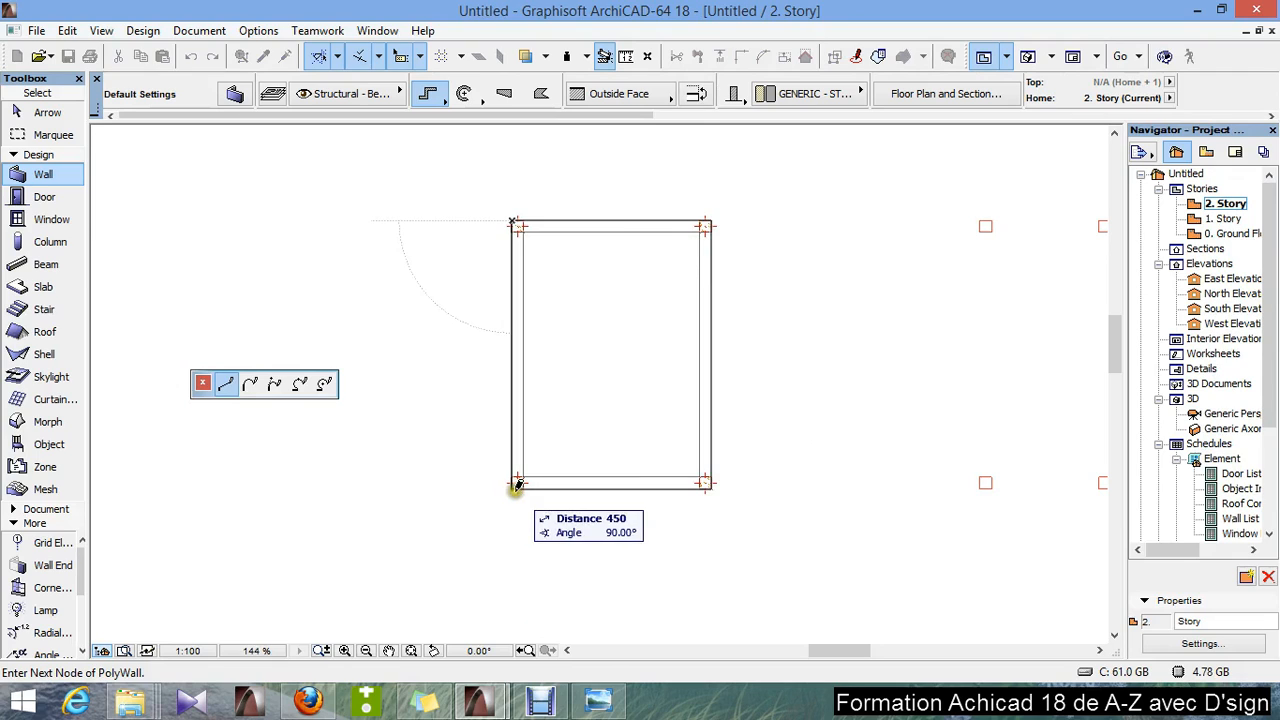
{"action": "left_click", "coordinate": [516, 486]}
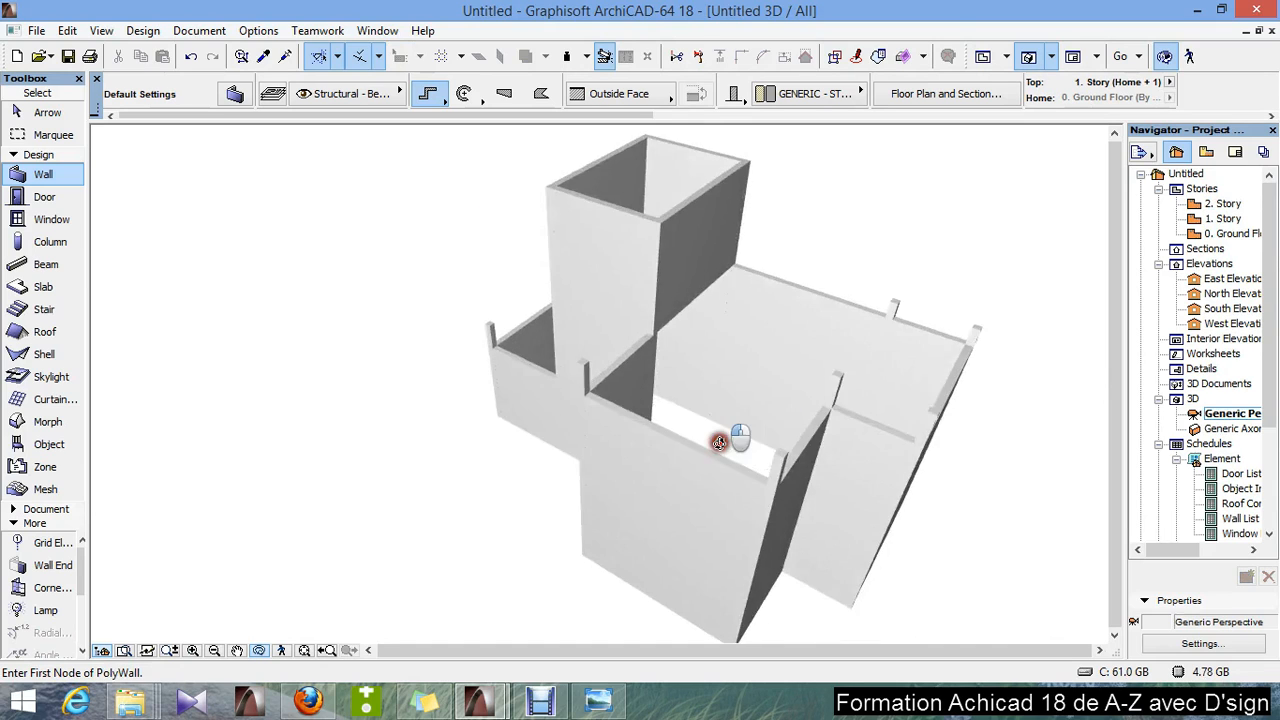
- Orbit the 3D model to show the second-story tower above the first-story walls
{"action": "left_click_drag", "start_coordinate": [718, 444], "coordinate": [584, 412]}
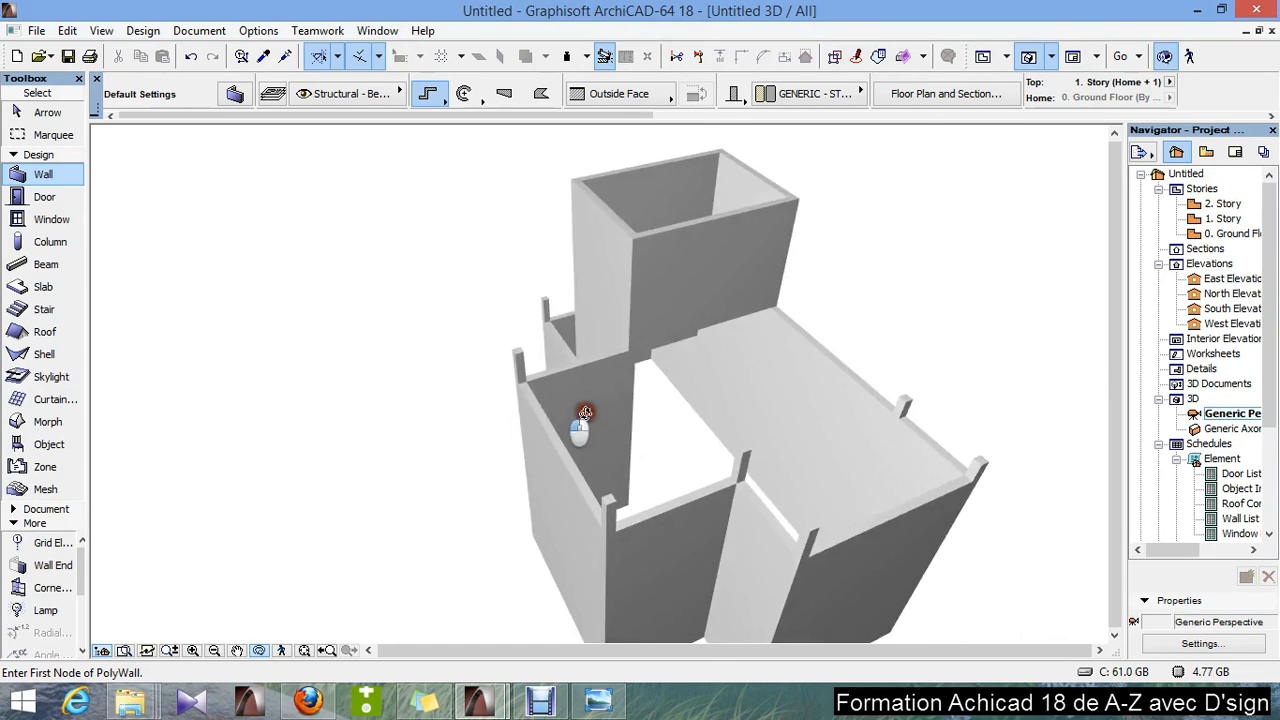